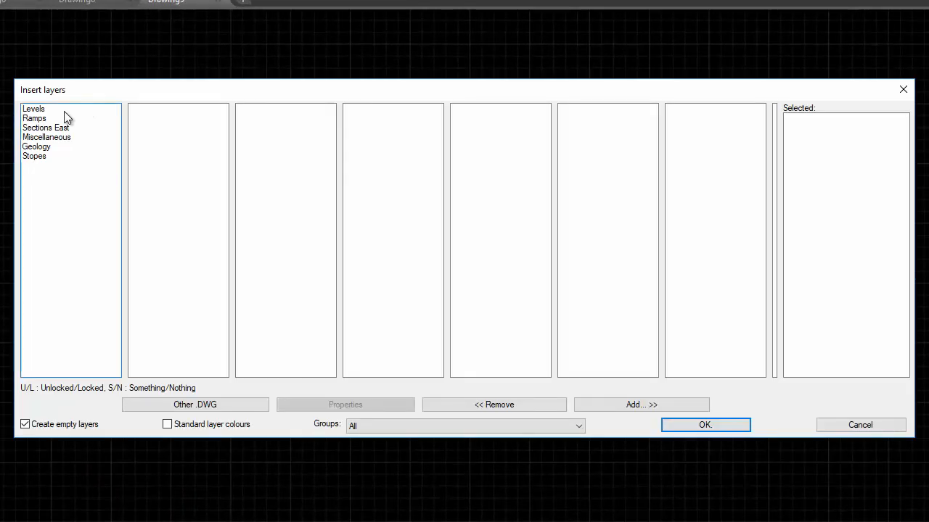
Step: Add level 1200's survey layers (Walls through Dates) for insertion from the Levels list
left_click(33, 109)
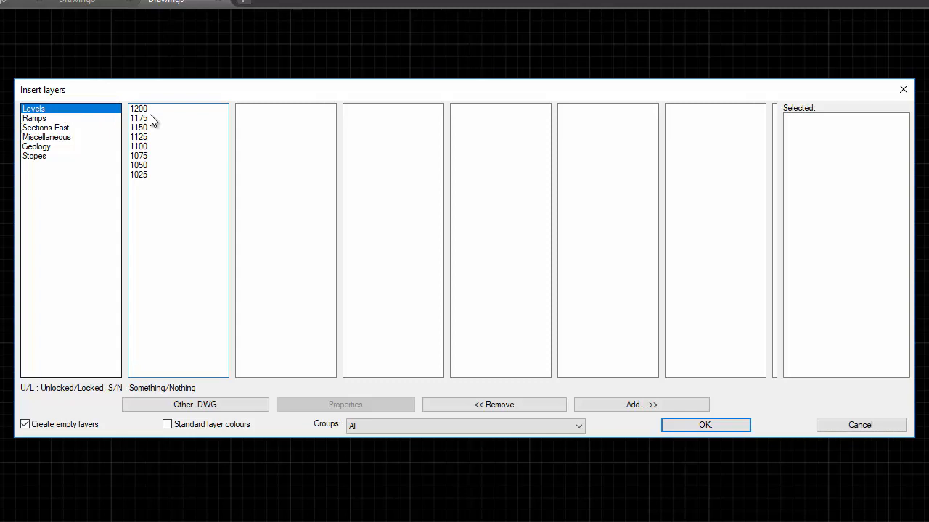
left_click(139, 107)
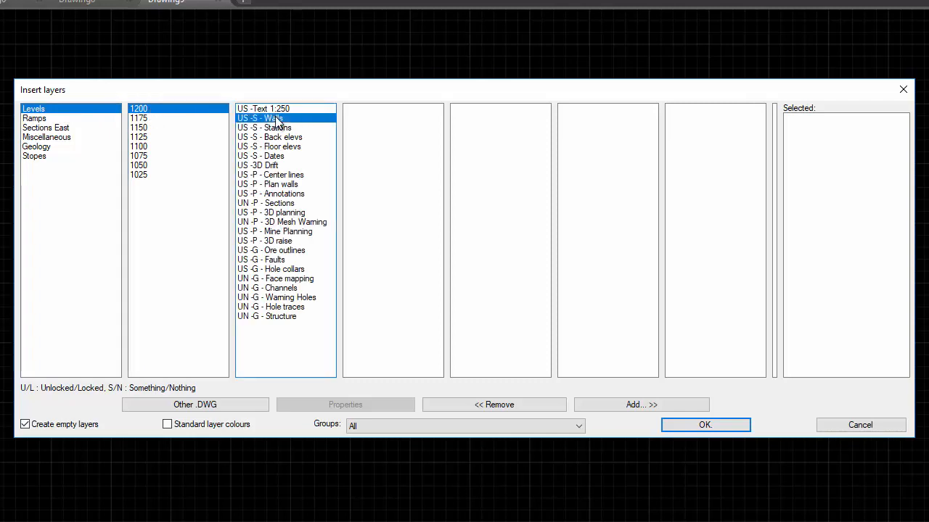
left_click(260, 155)
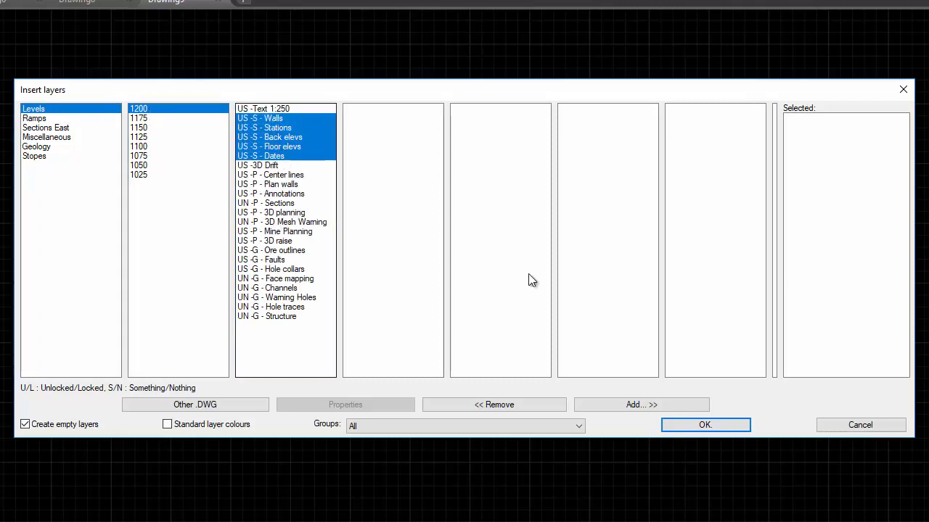
left_click(270, 174)
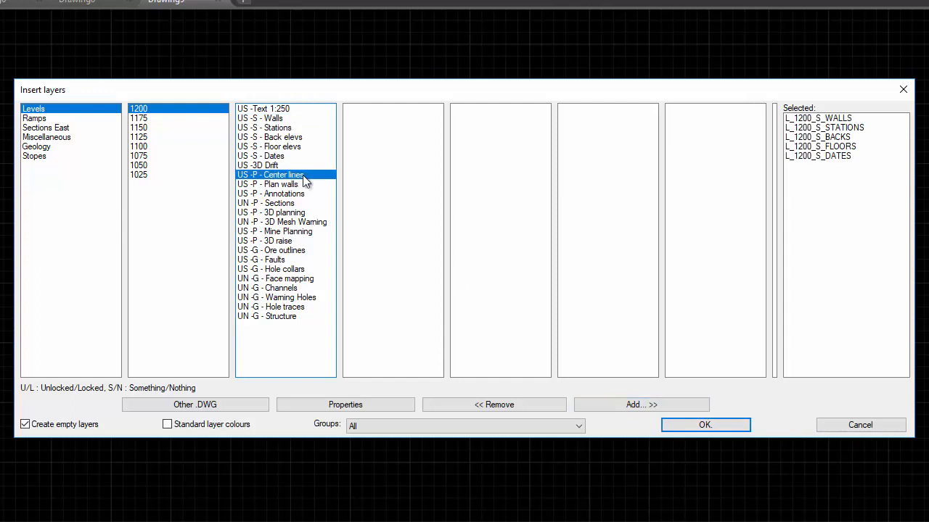
Step: Add the Center lines, Plan walls and Annotations layers for insertion as well
left_click(641, 403)
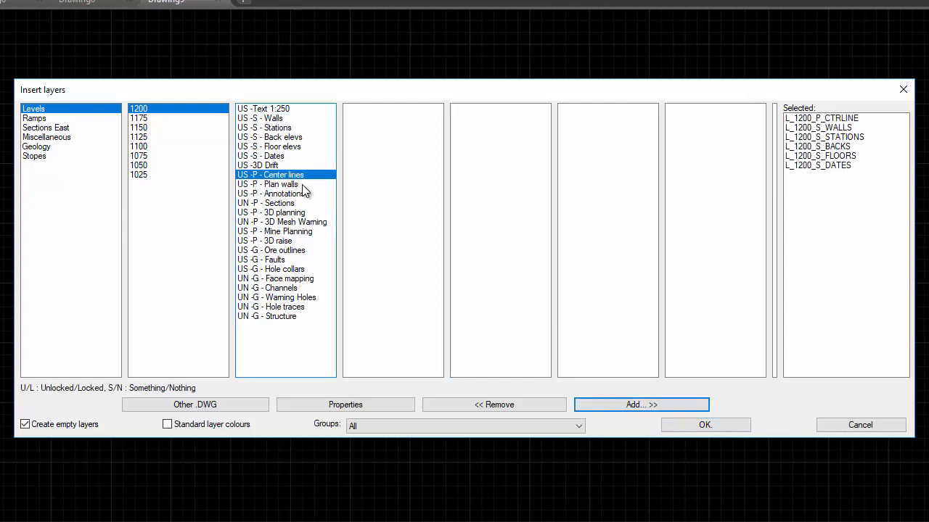
left_click(267, 184)
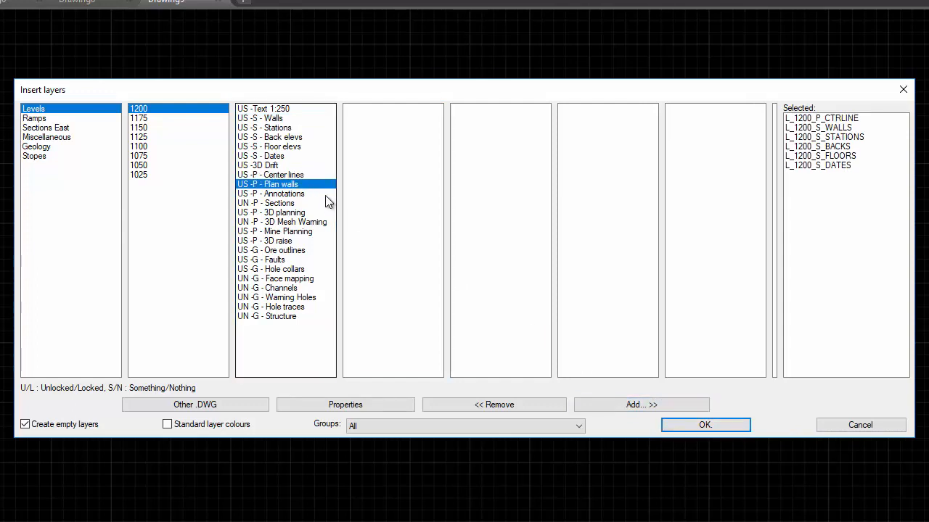
left_click(270, 194)
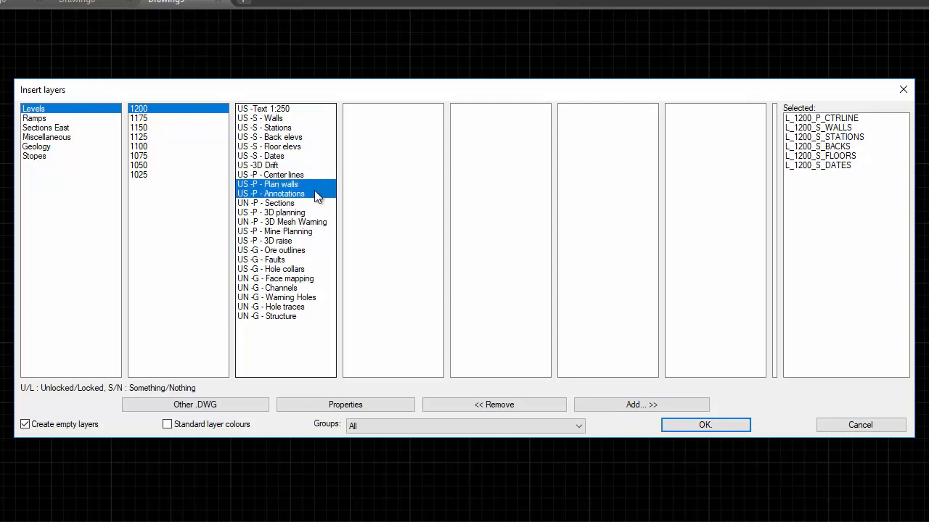
left_click(704, 424)
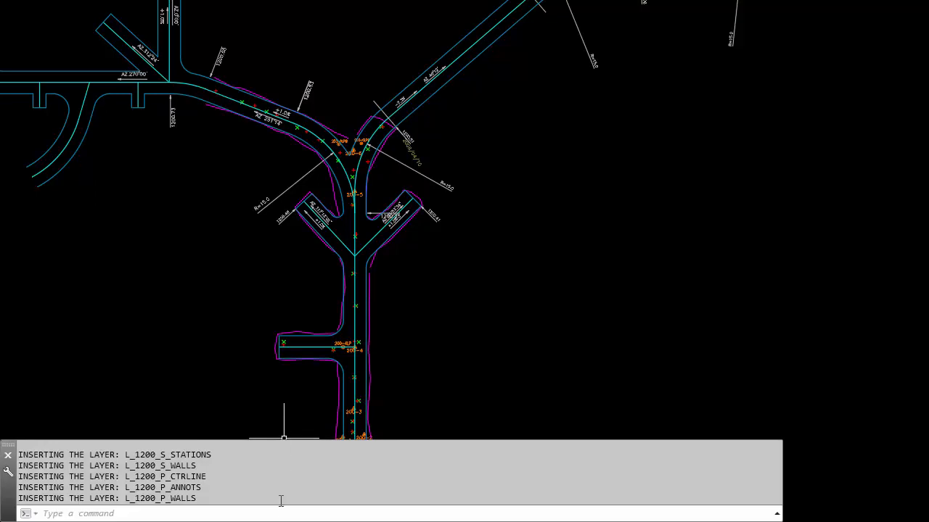
Step: Measure the main tunnel center line into 4-unit segments with MEASURE, then start PDMODE
type("meas")
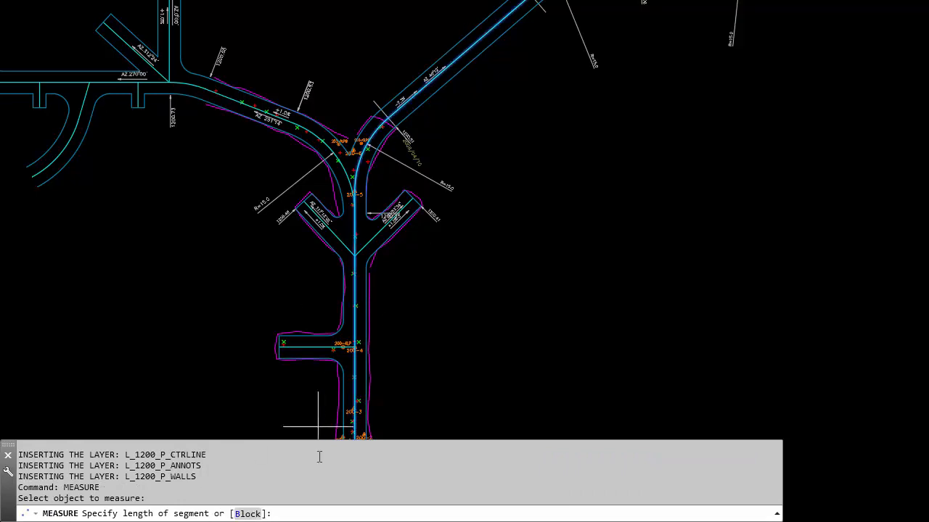
type("4")
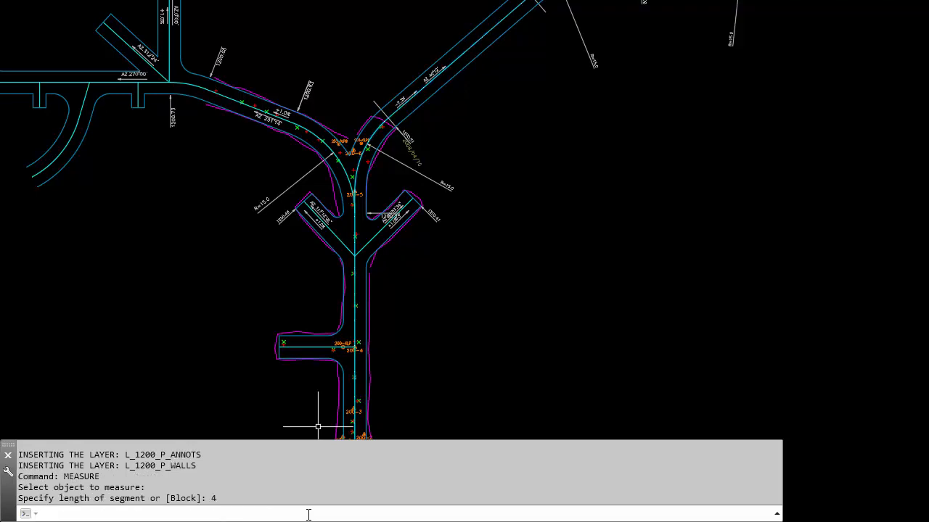
type("pdmode")
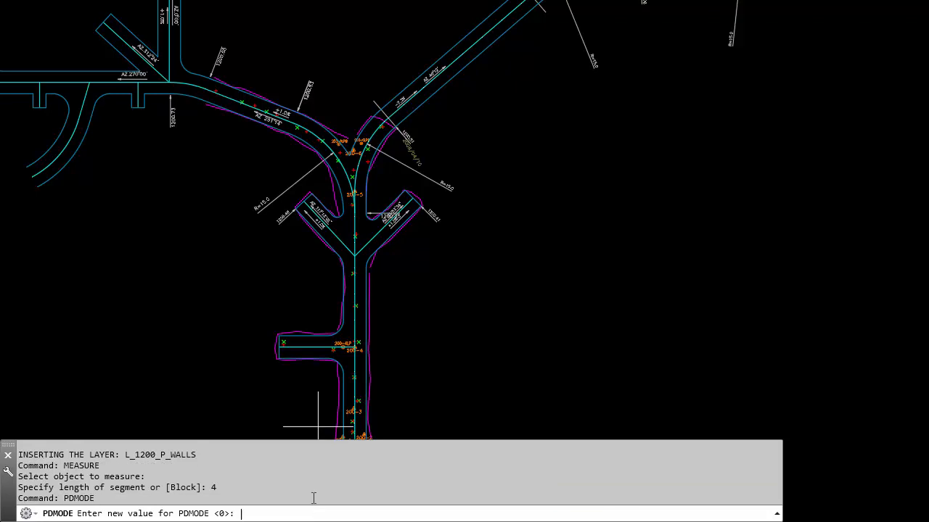
Step: Set PDMODE to 32 so points show as circles, and begin MEASURE again
type("32")
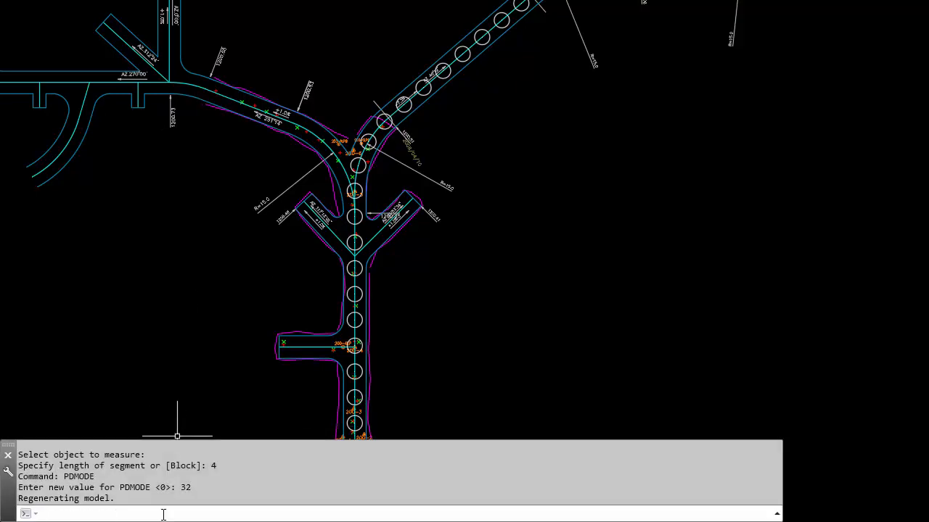
type("measure:")
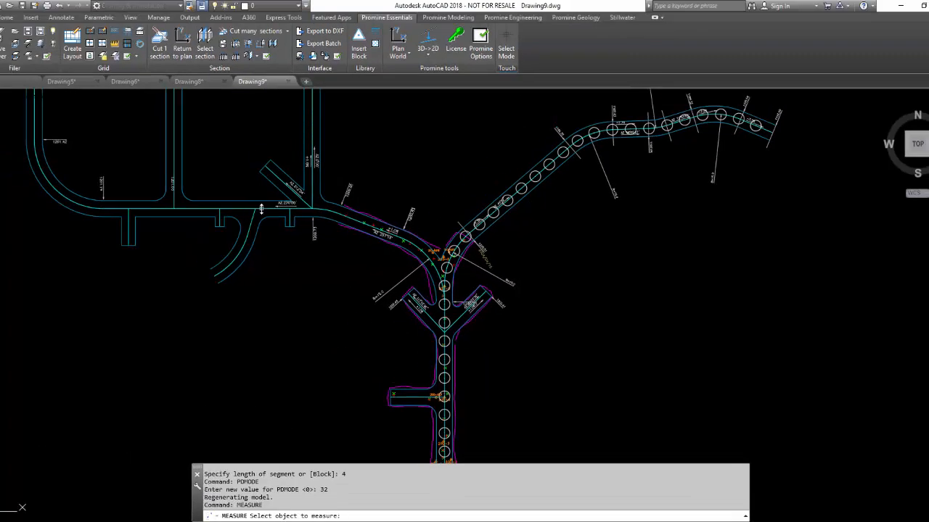
Step: Measure the second tunnel center line into 4-unit segments with circle points
left_click(261, 209)
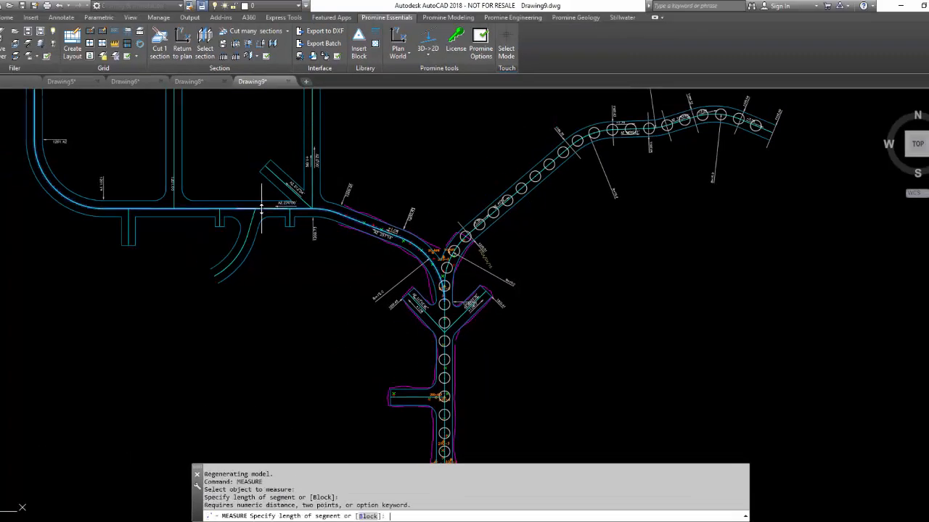
type("4")
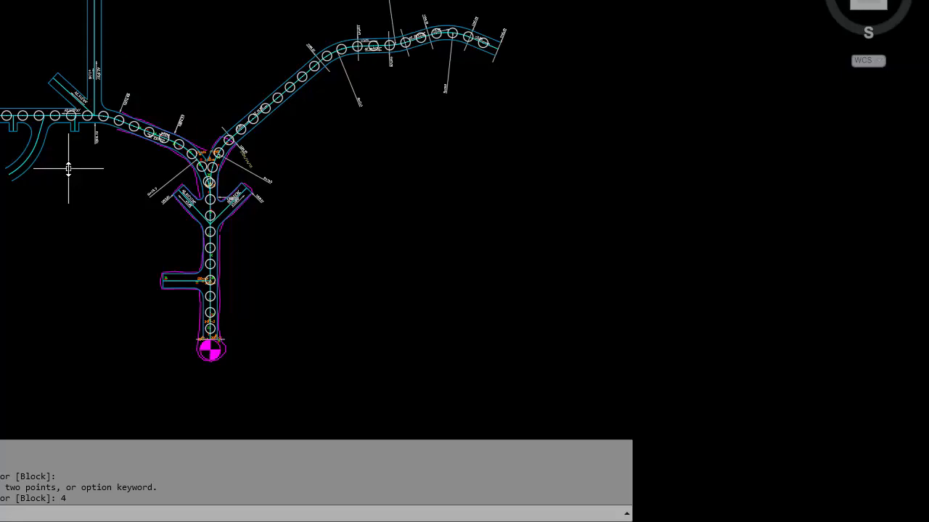
mouse_move(195, 419)
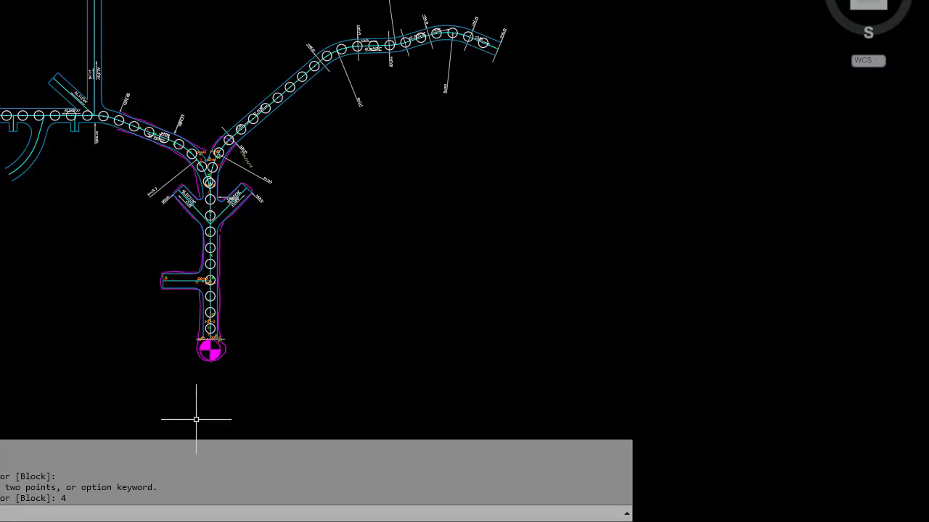